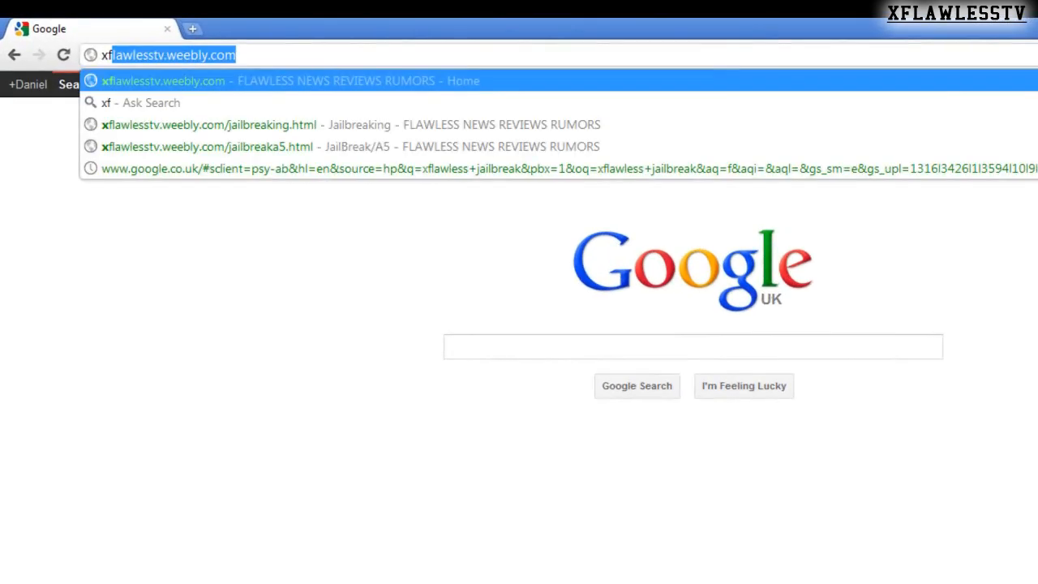
Load xflawlesstv.weebly.com from the address bar to reach the Flawless News Reviews Rumors homepage
text(lawlesstv.weebly.com)
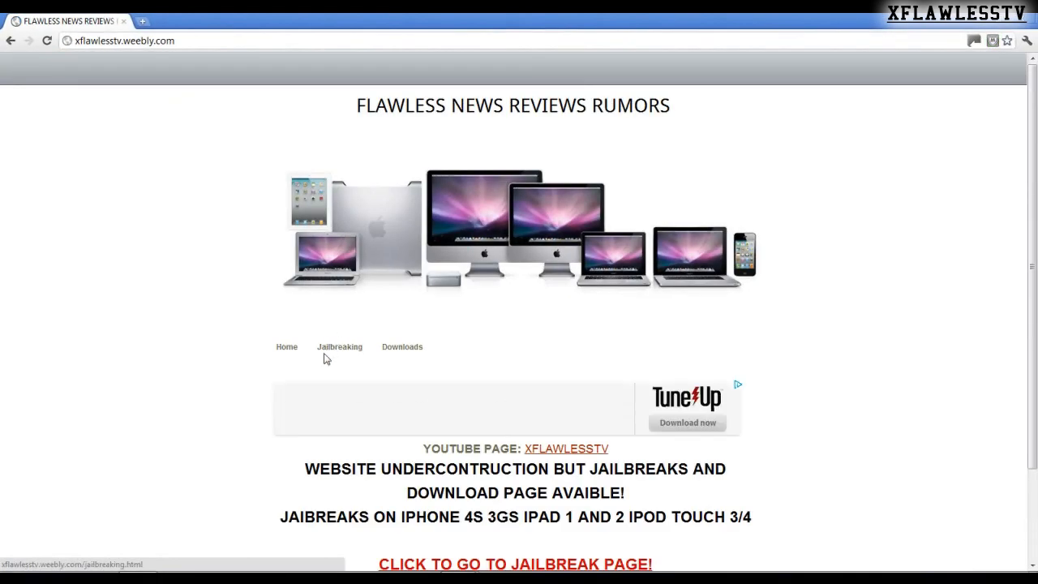
From the Jailbreaking page, open the 'Untethered iOS 5.0.1 For The iPhone 4S And The iPad 2' guide
click(339, 347)
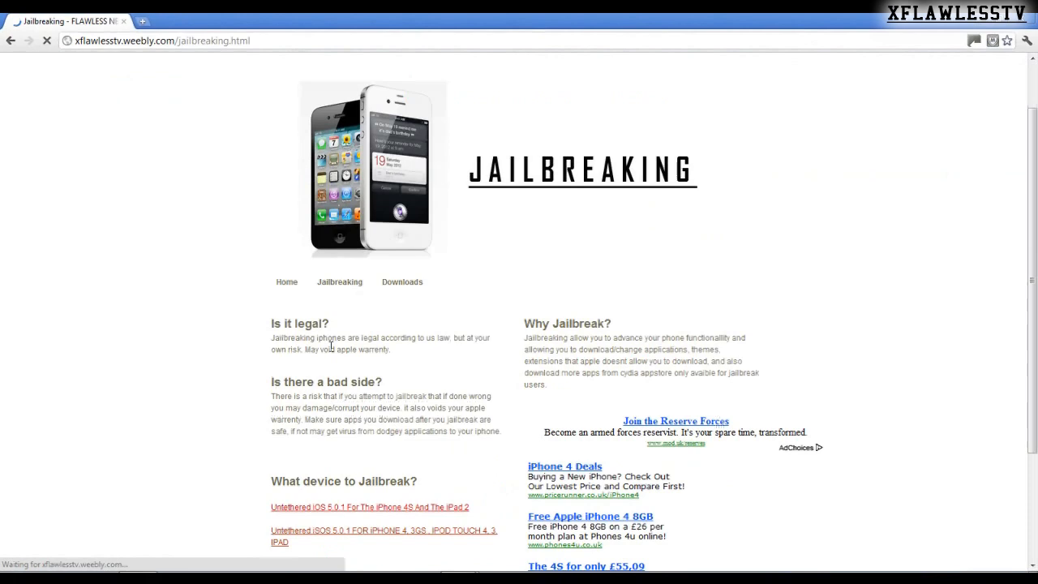
scroll(down, 3)
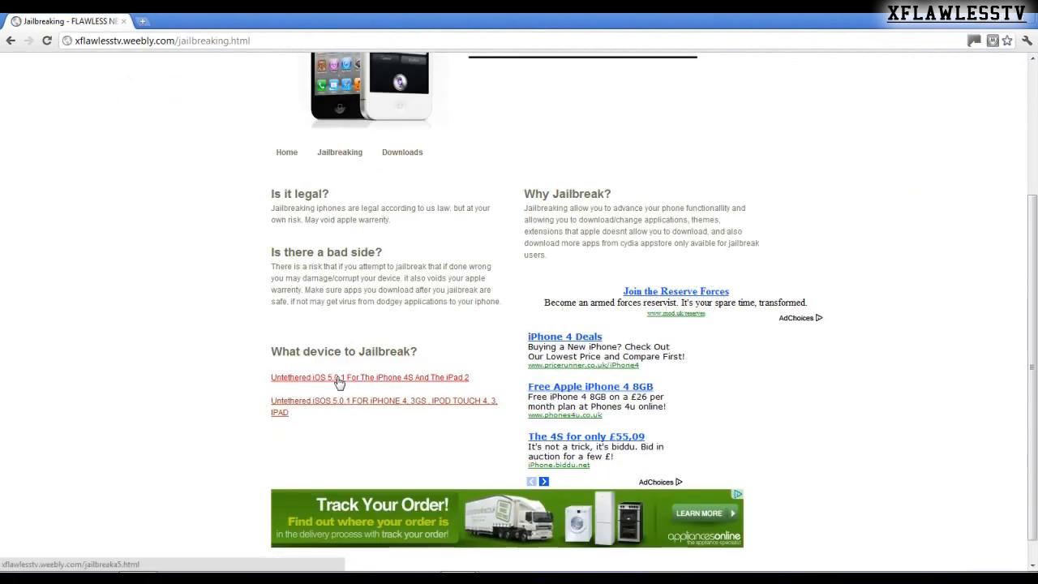
mouse_move(344, 382)
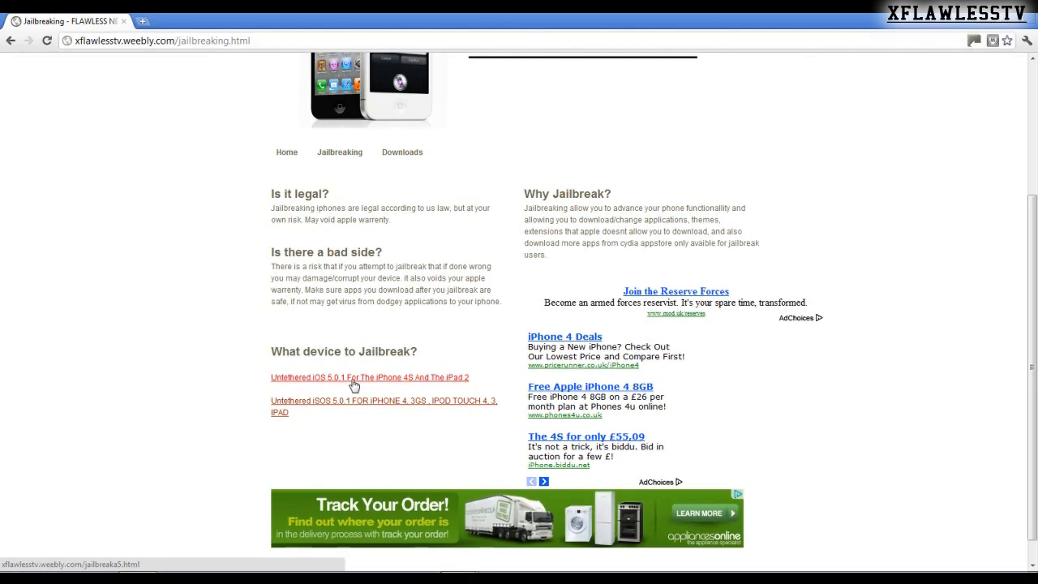
click(353, 377)
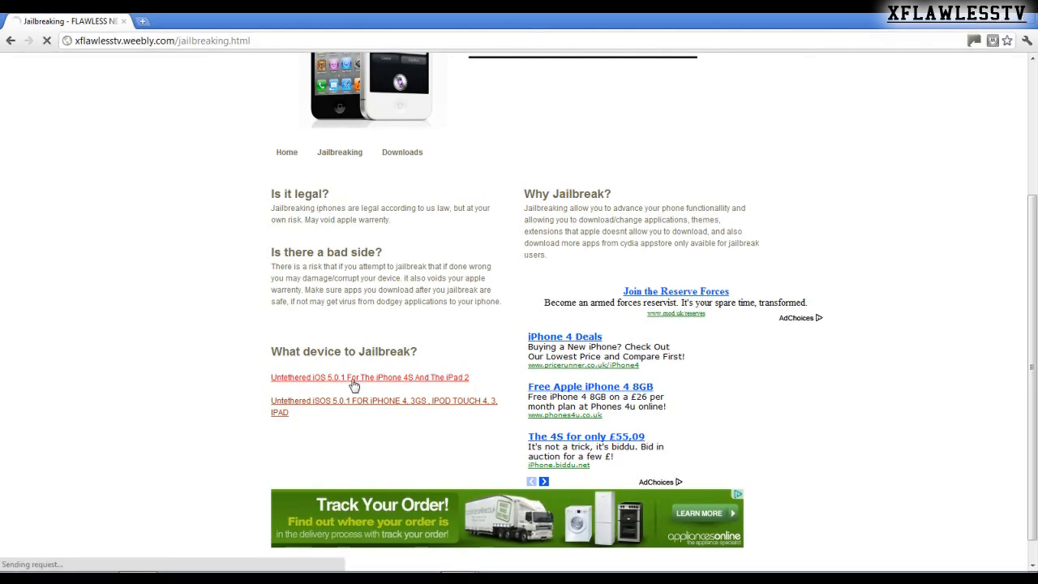
click(367, 376)
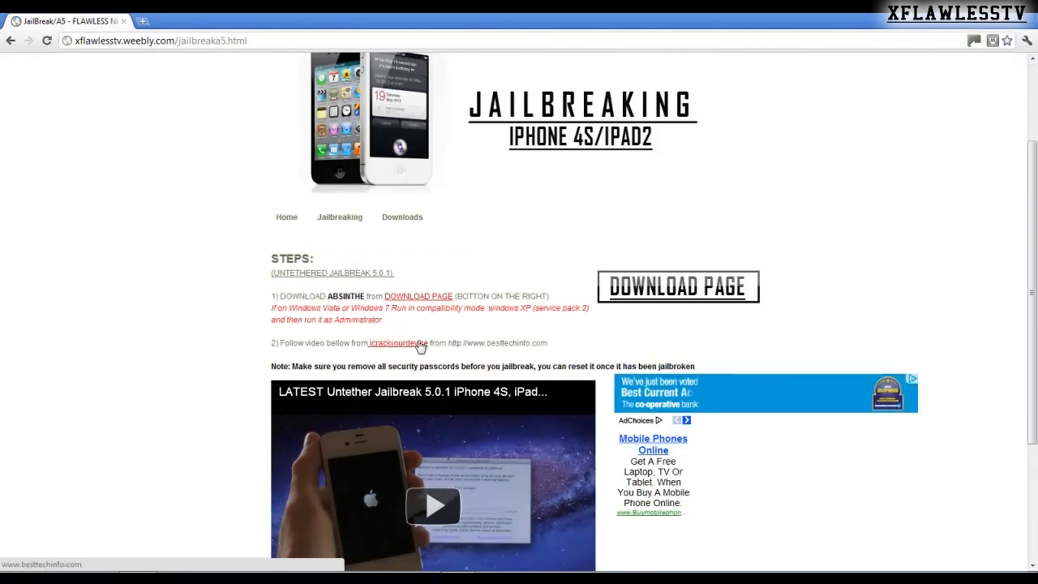
click(677, 285)
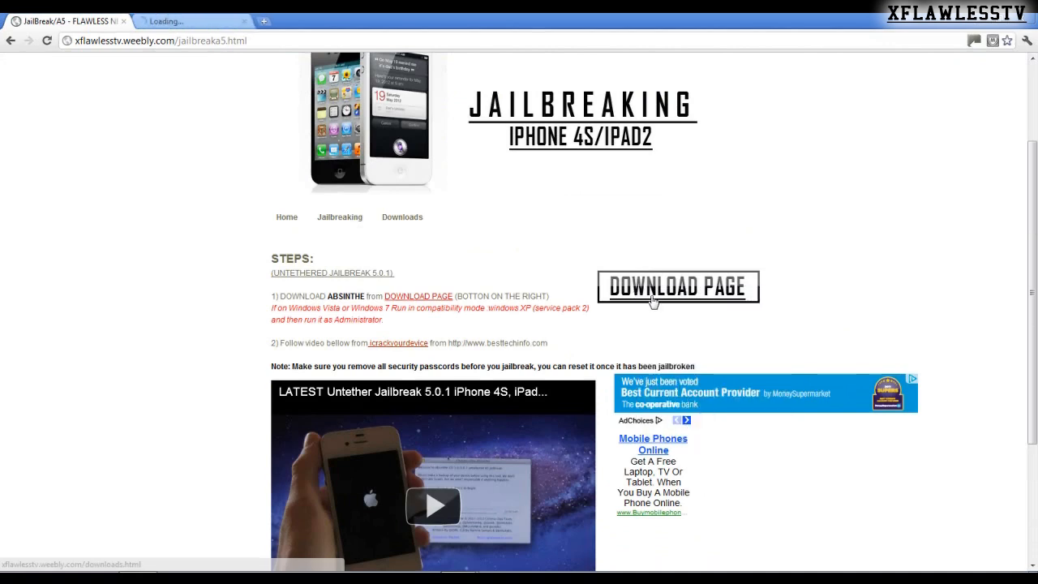
click(678, 286)
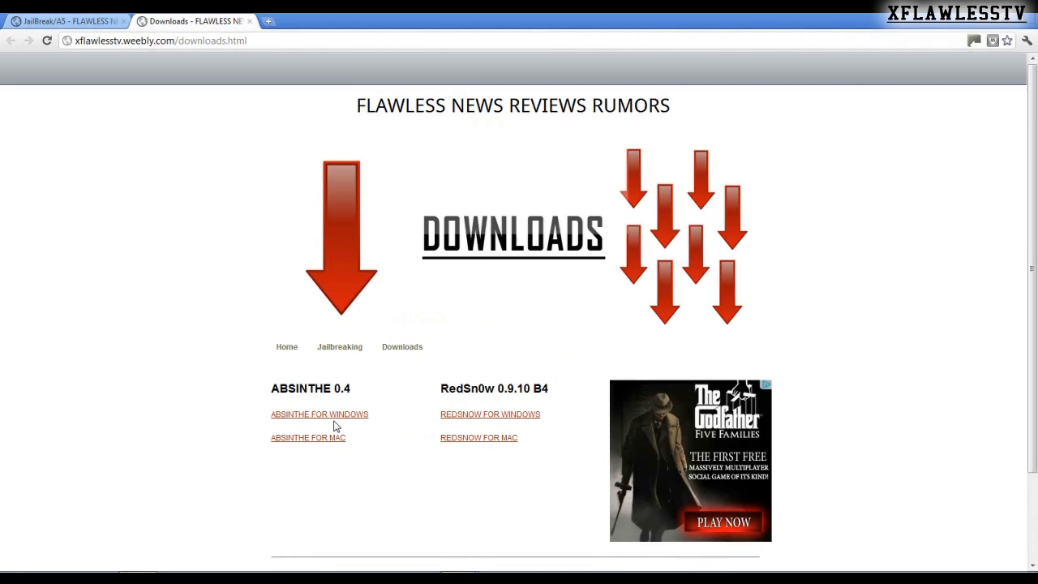
mouse_move(318, 413)
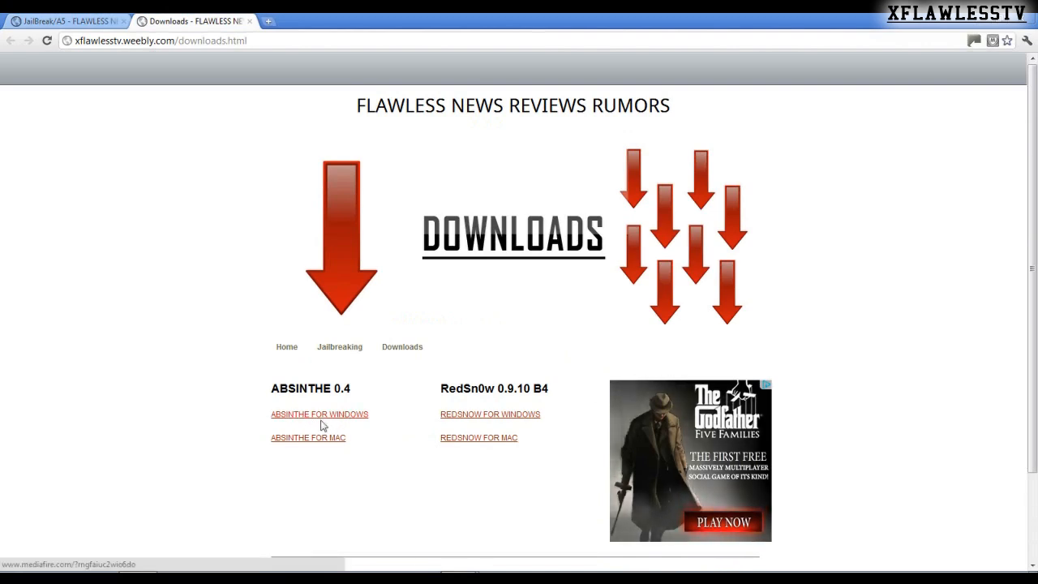
mouse_move(339, 97)
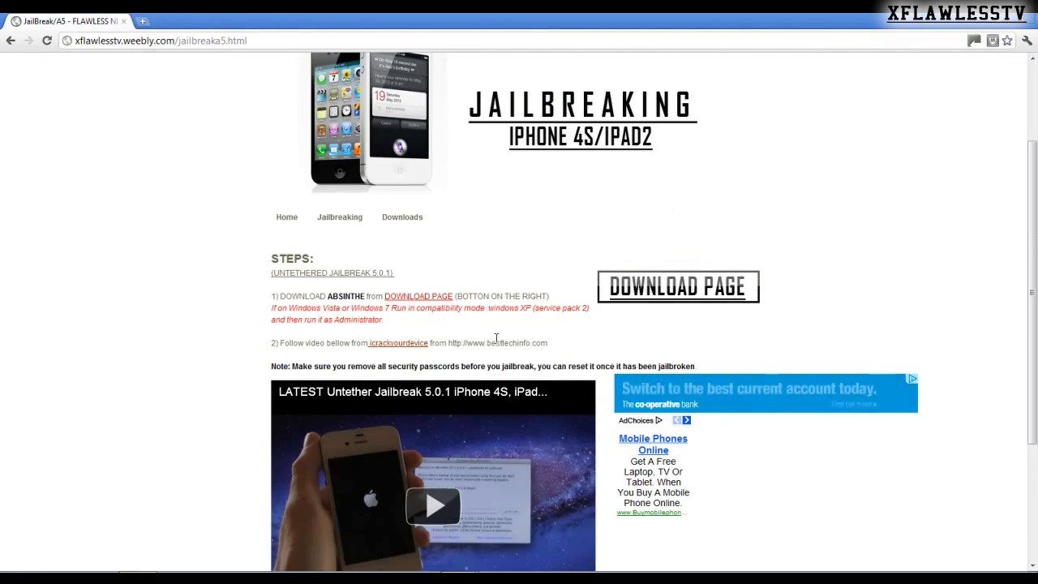
Scroll the jailbreak steps page until the embedded Untether Jailbreak 5.0.1 YouTube video is fully visible
scroll(down, 3)
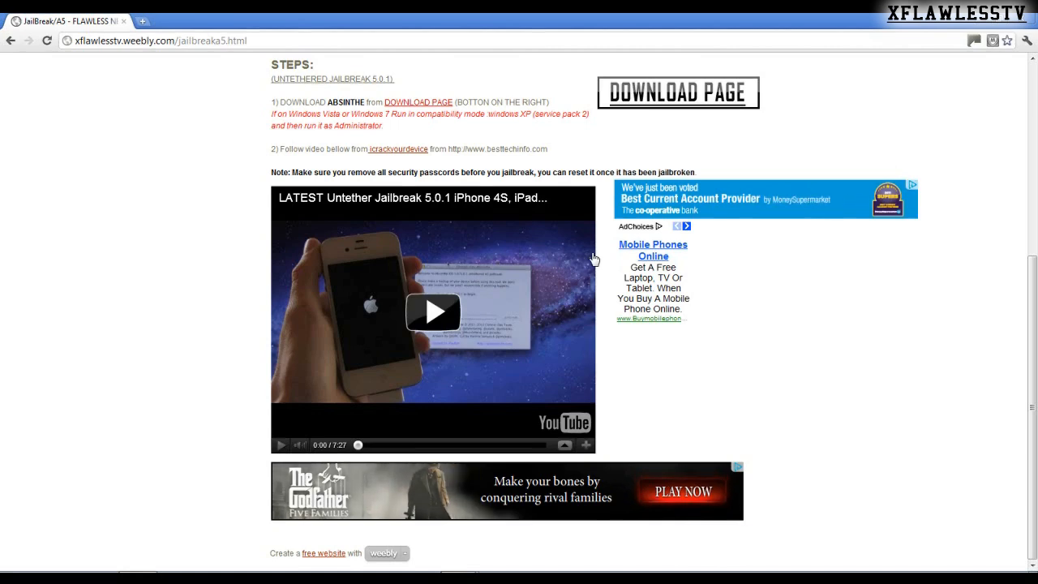
mouse_move(603, 240)
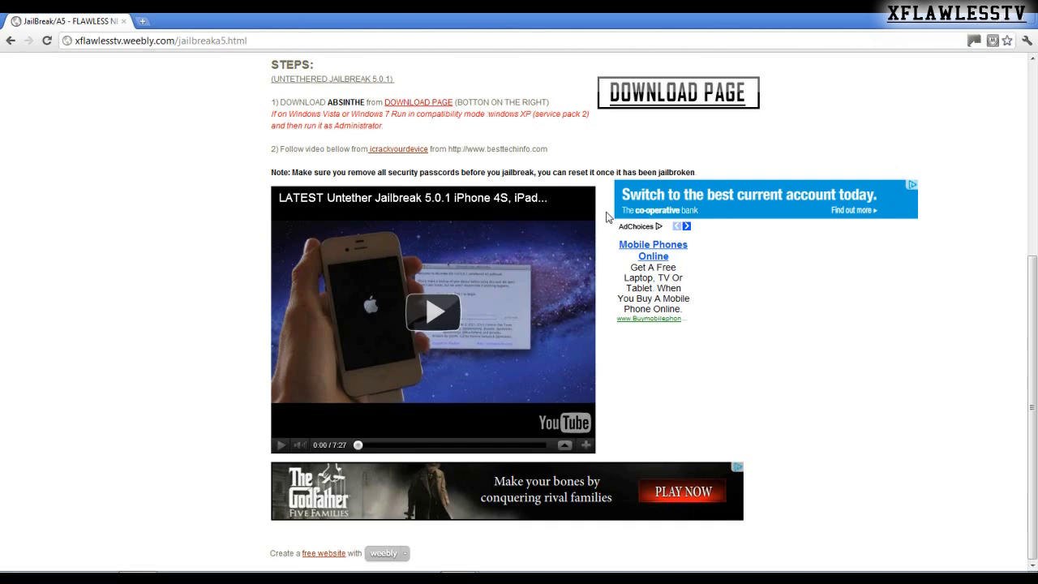
mouse_move(606, 217)
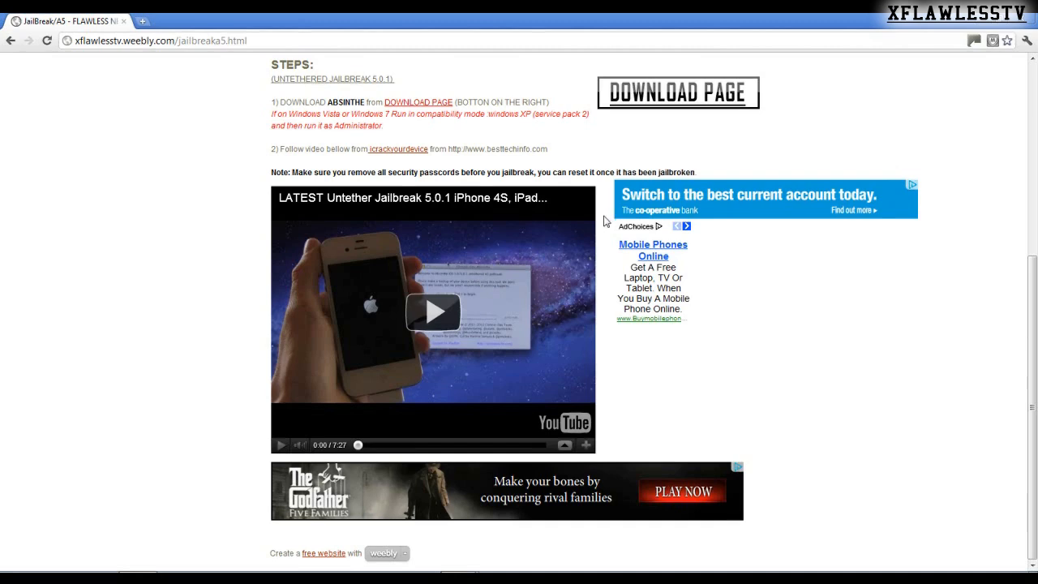
mouse_move(478, 150)
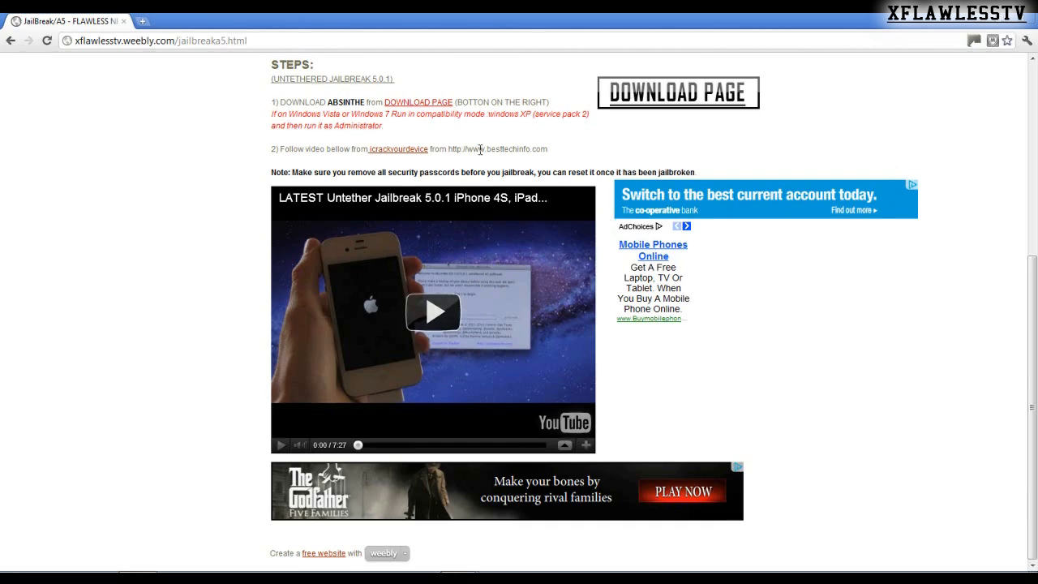
mouse_move(182, 230)
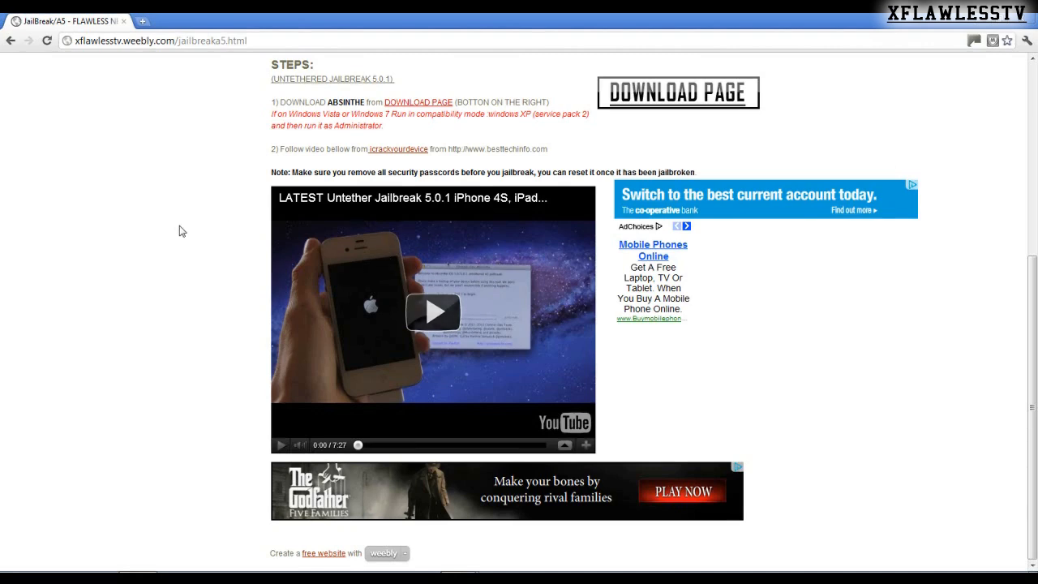
mouse_move(204, 221)
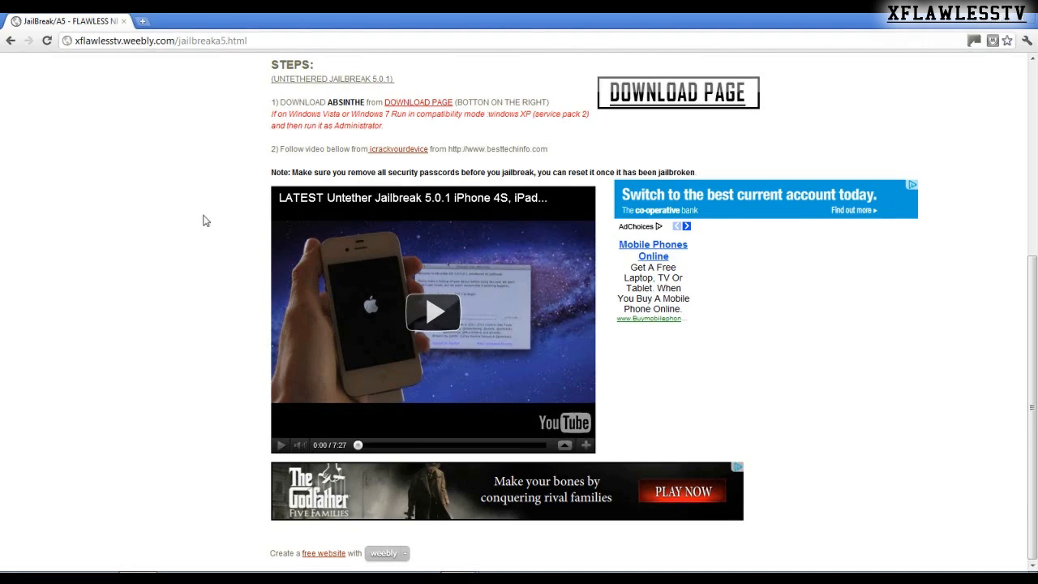
mouse_move(4, 246)
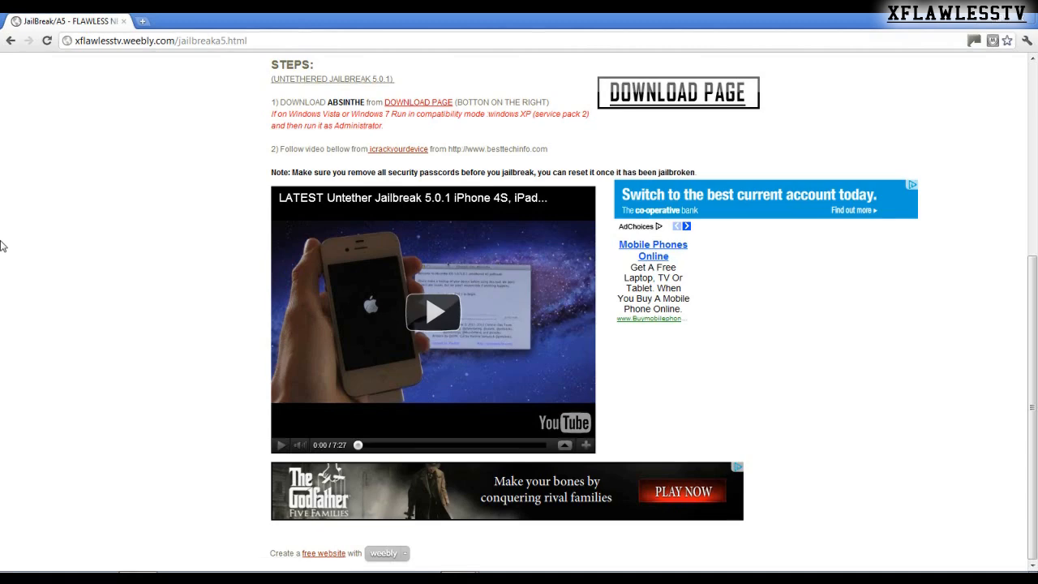
scroll(up, 3)
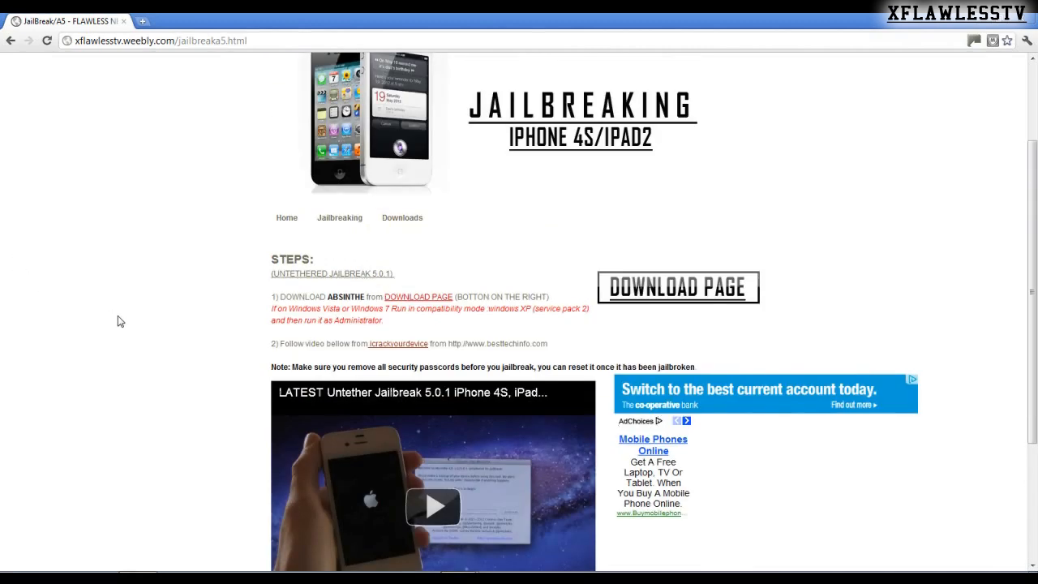
scroll(down, 3)
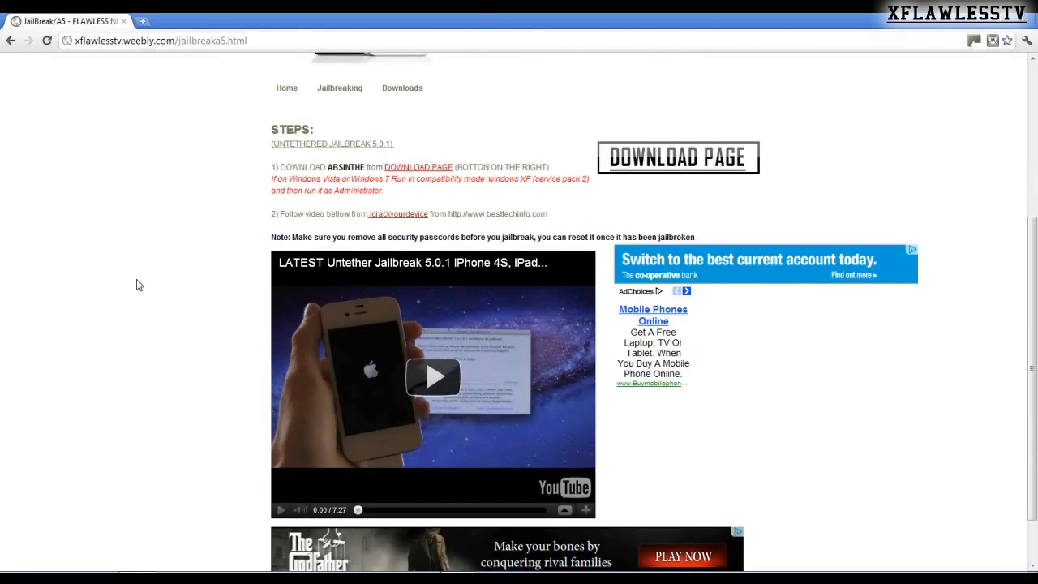
mouse_move(133, 286)
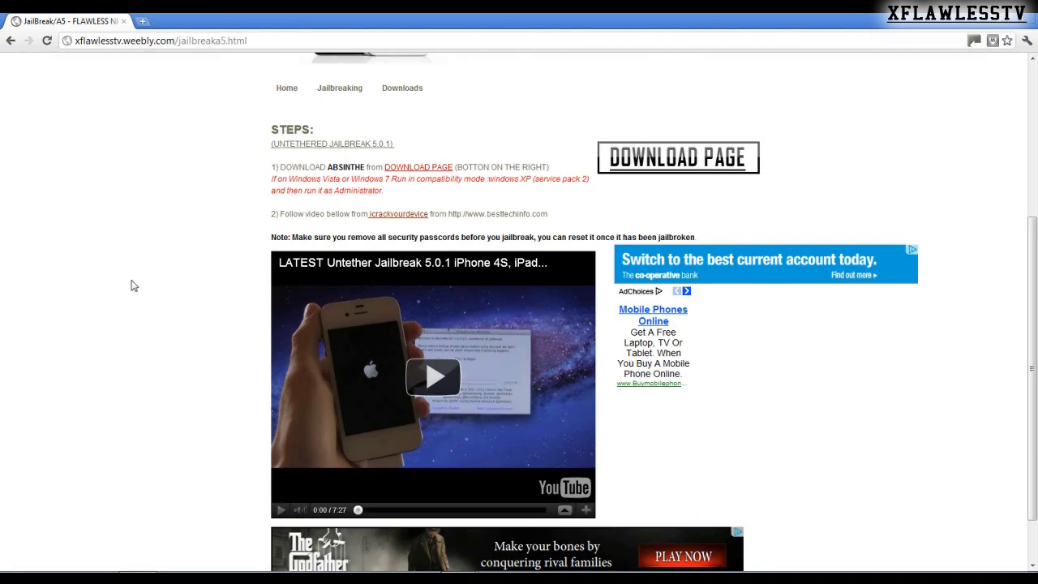
mouse_move(126, 294)
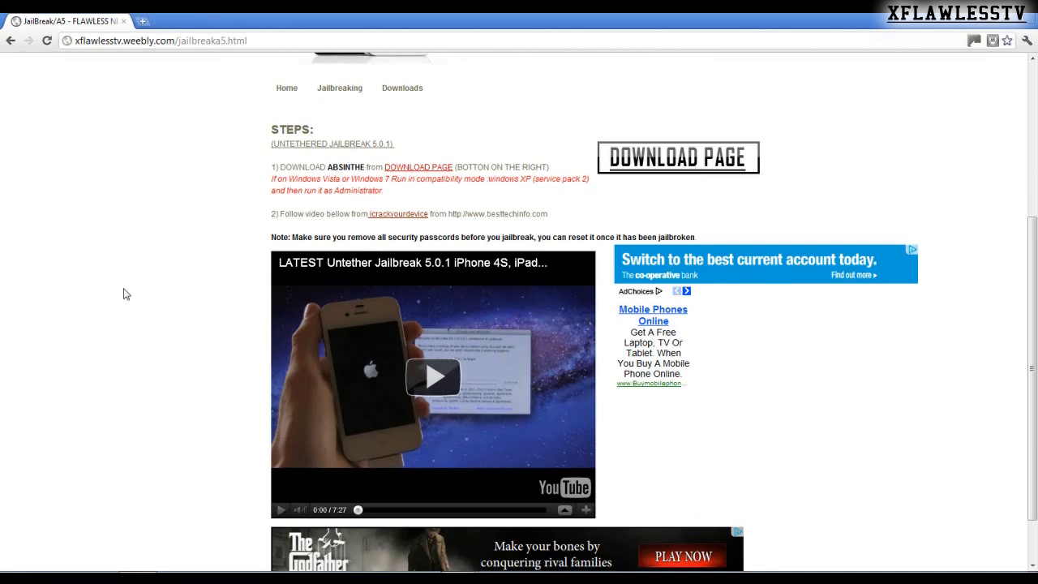
mouse_move(512, 324)
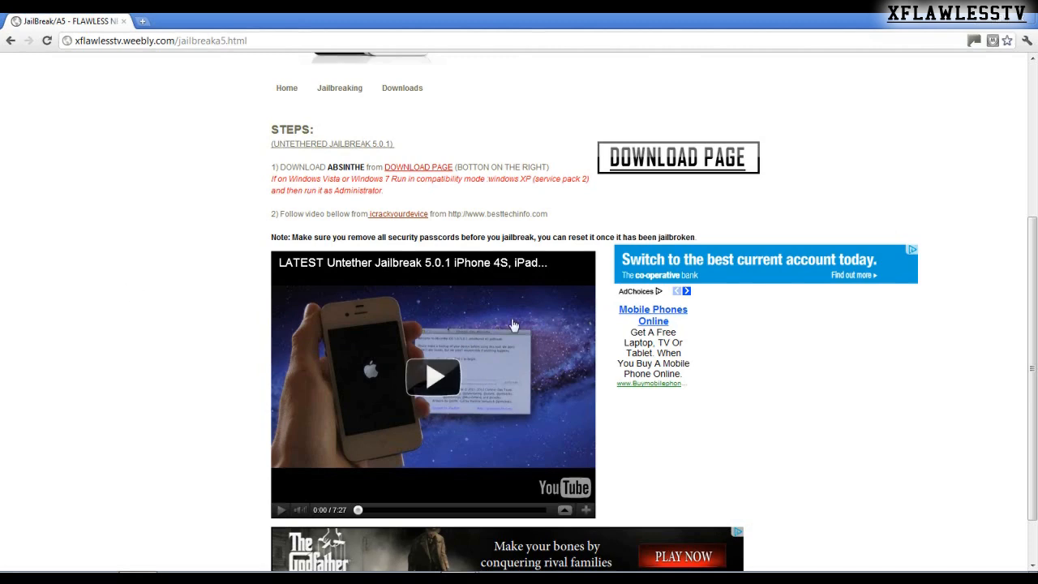